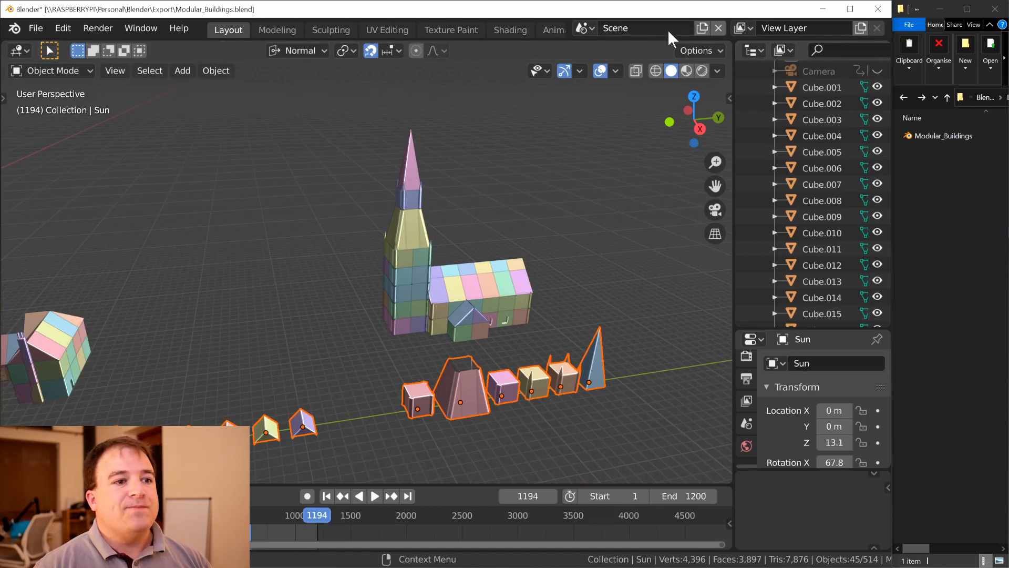
# Switch to Scene.001 containing the modular building pieces
pyautogui.click(703, 28)
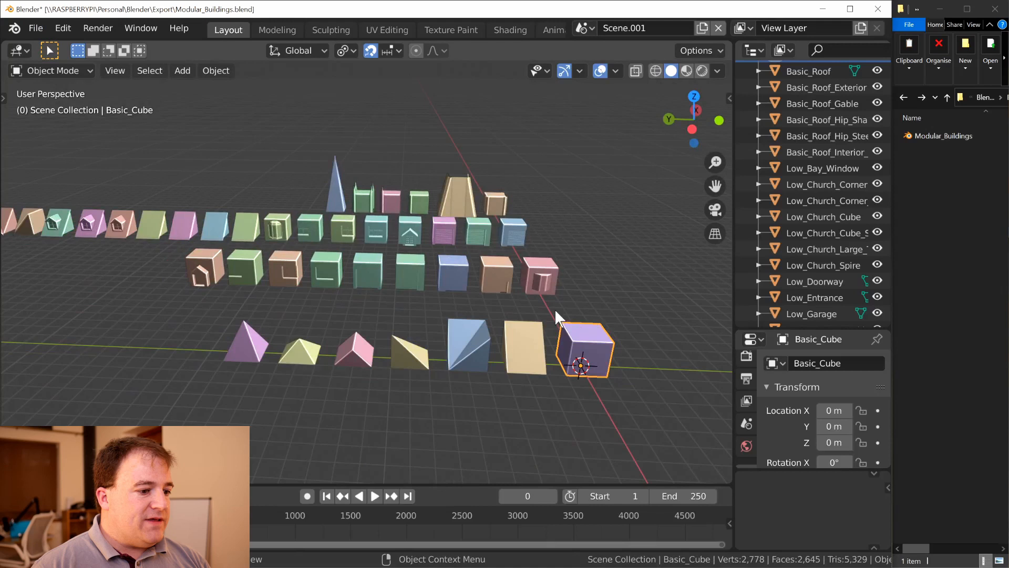
pyautogui.moveTo(595, 361)
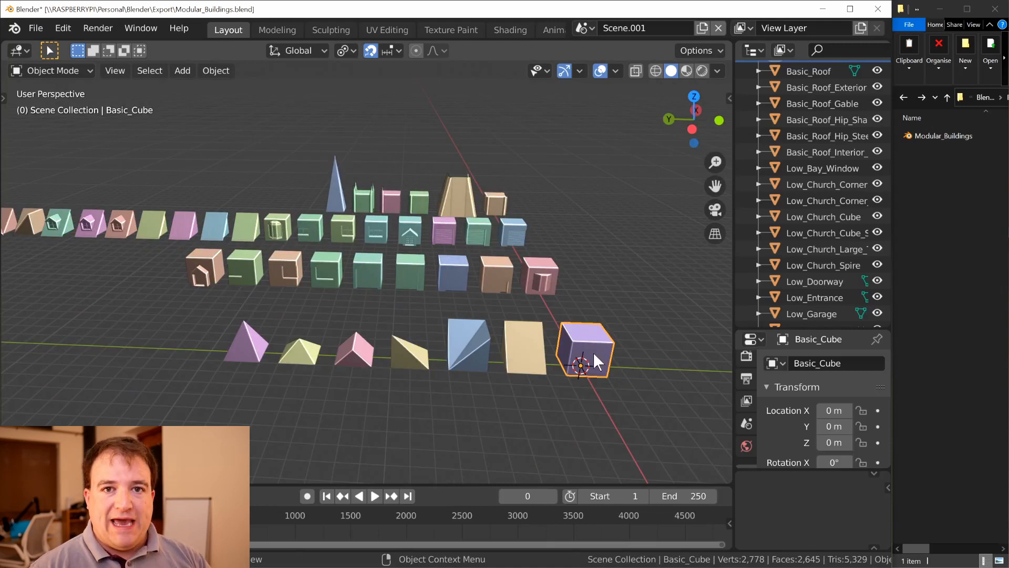
pyautogui.moveTo(581, 373)
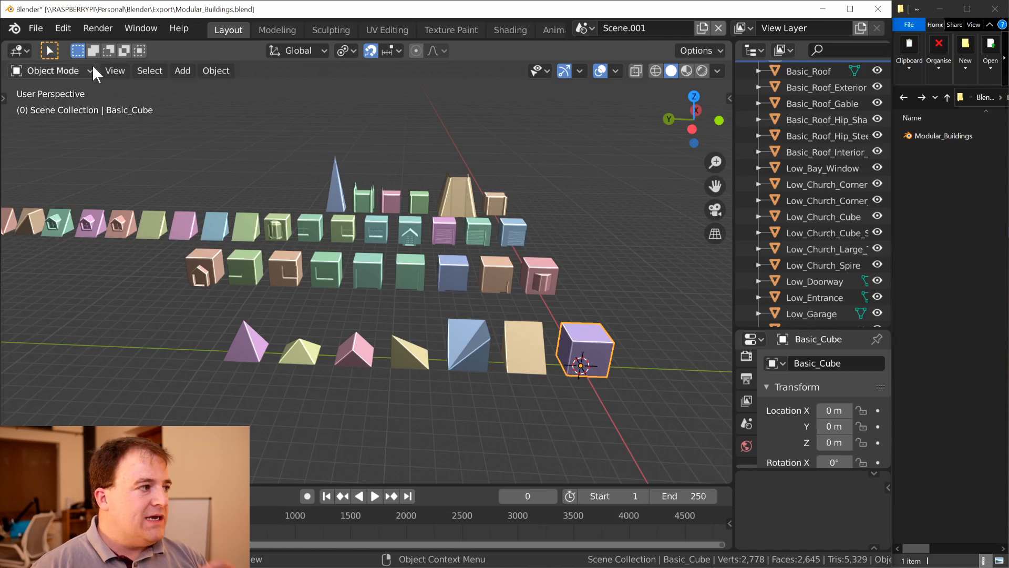
pyautogui.click(34, 28)
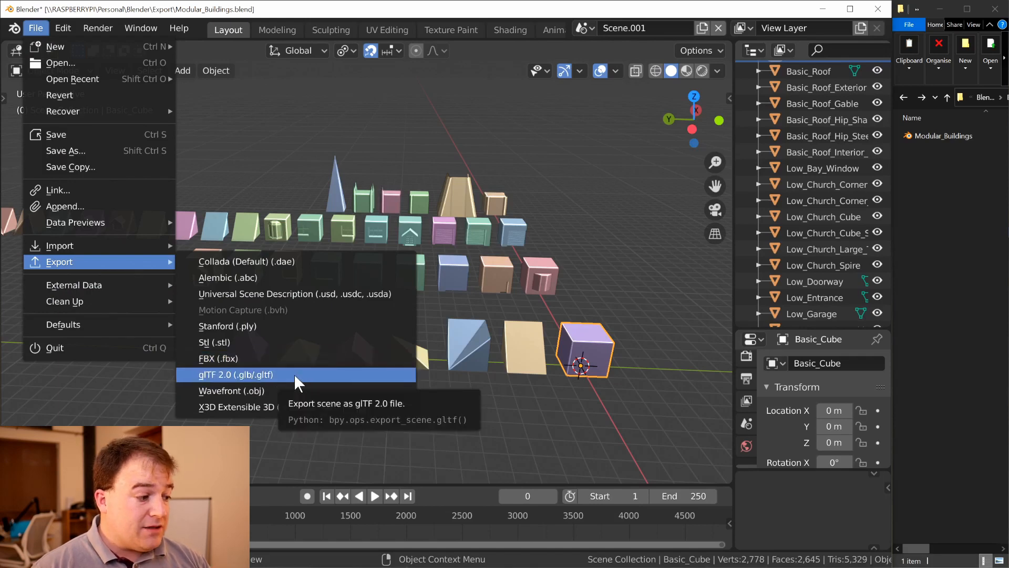
pyautogui.click(236, 374)
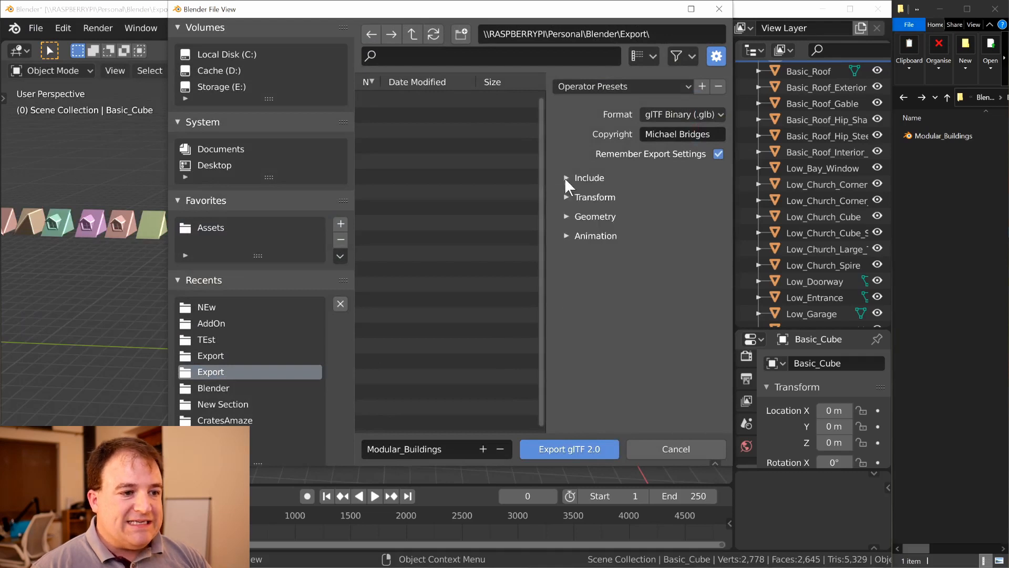
pyautogui.moveTo(424, 448)
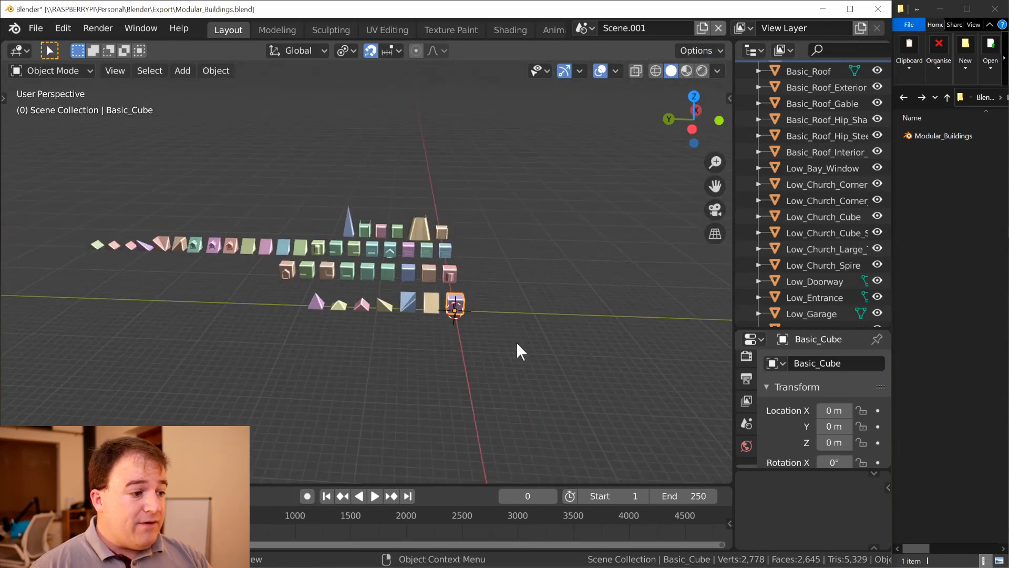
pyautogui.moveTo(539, 401)
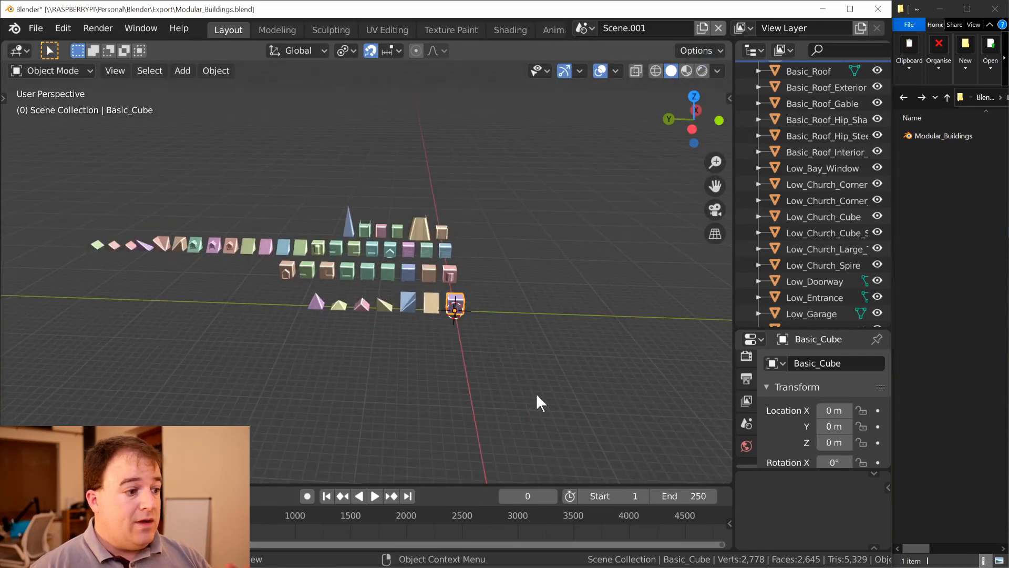
pyautogui.moveTo(505, 372)
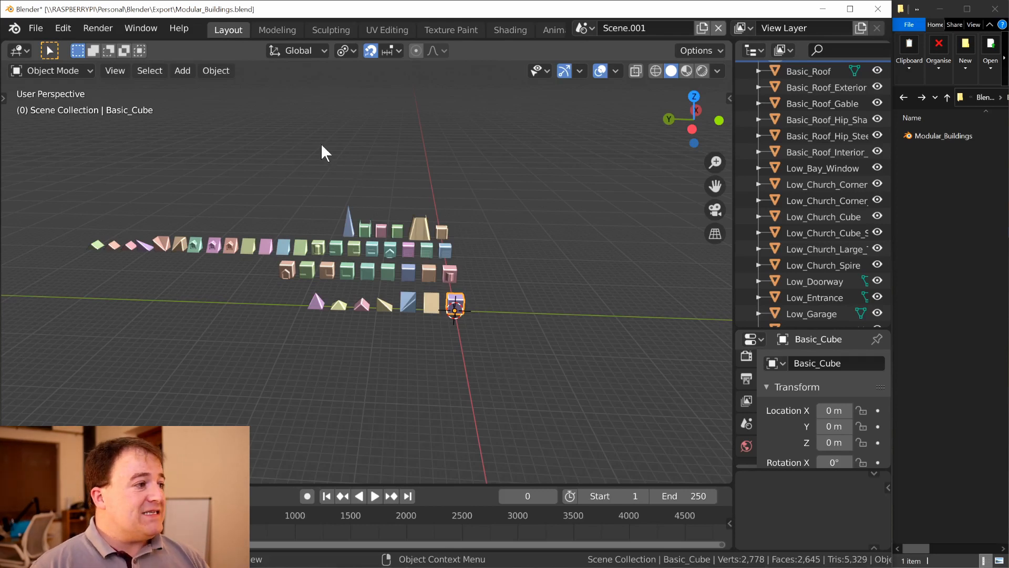
# Open the Edit menu to reach Preferences
pyautogui.click(62, 28)
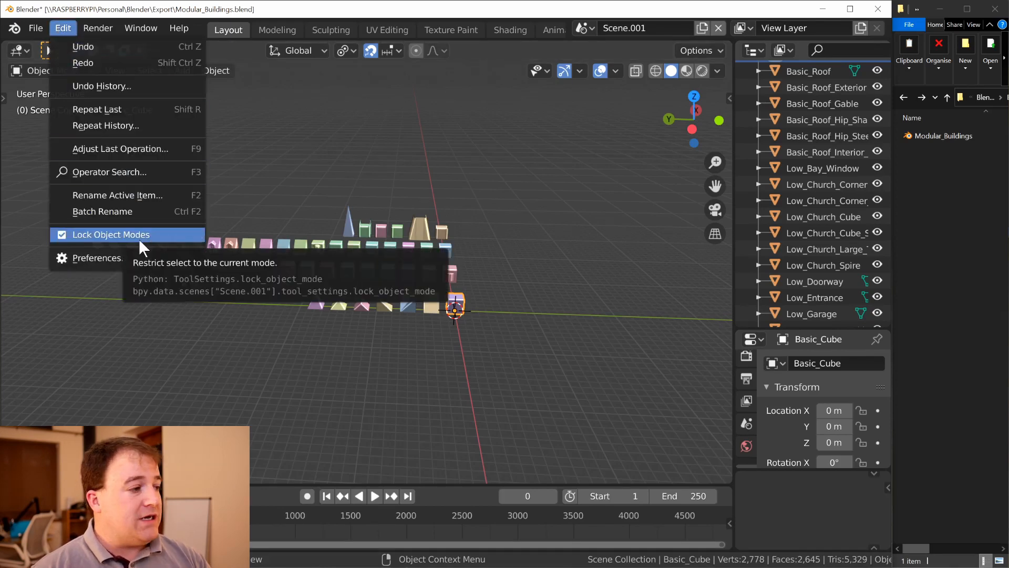
# Enable the Export Helper add-on by searching 'ex' in Preferences, then close Preferences
pyautogui.click(97, 257)
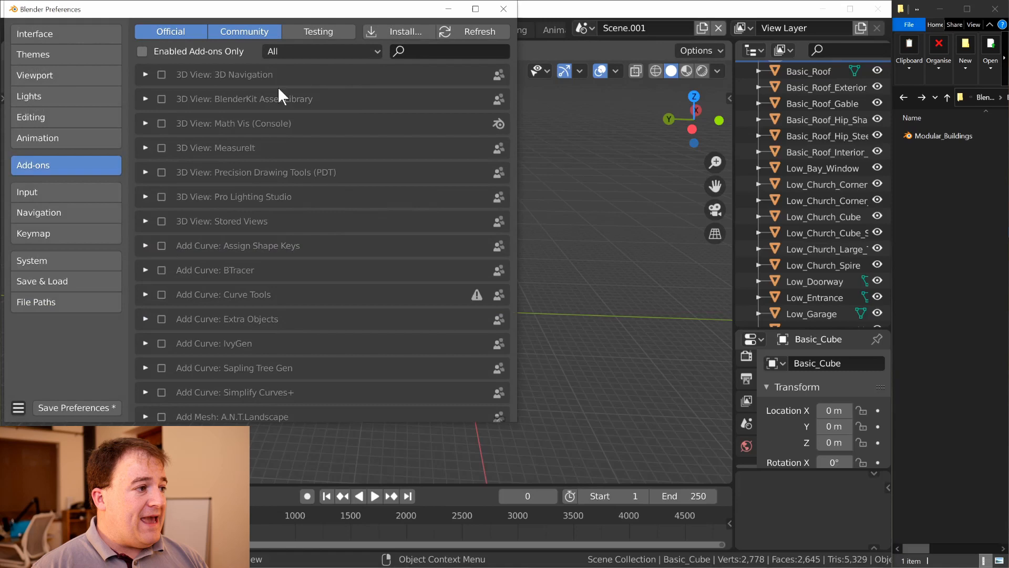
pyautogui.scroll(-3)
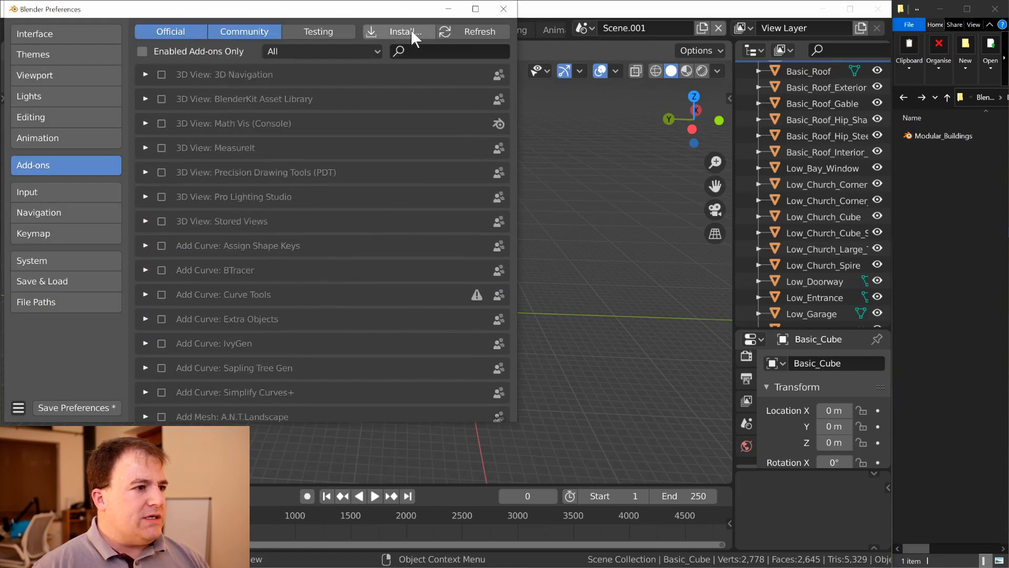
pyautogui.write('ex')
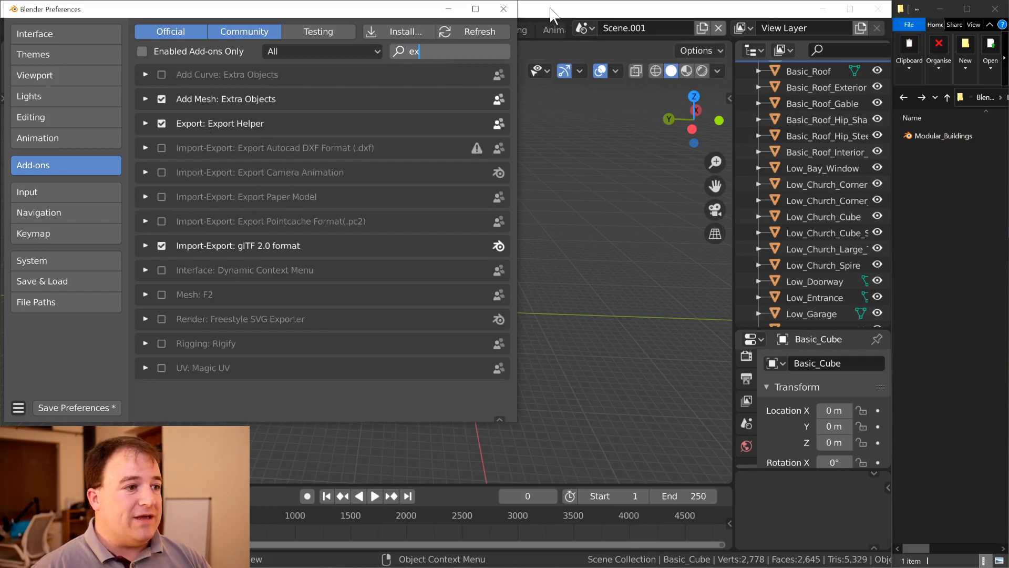
pyautogui.click(502, 9)
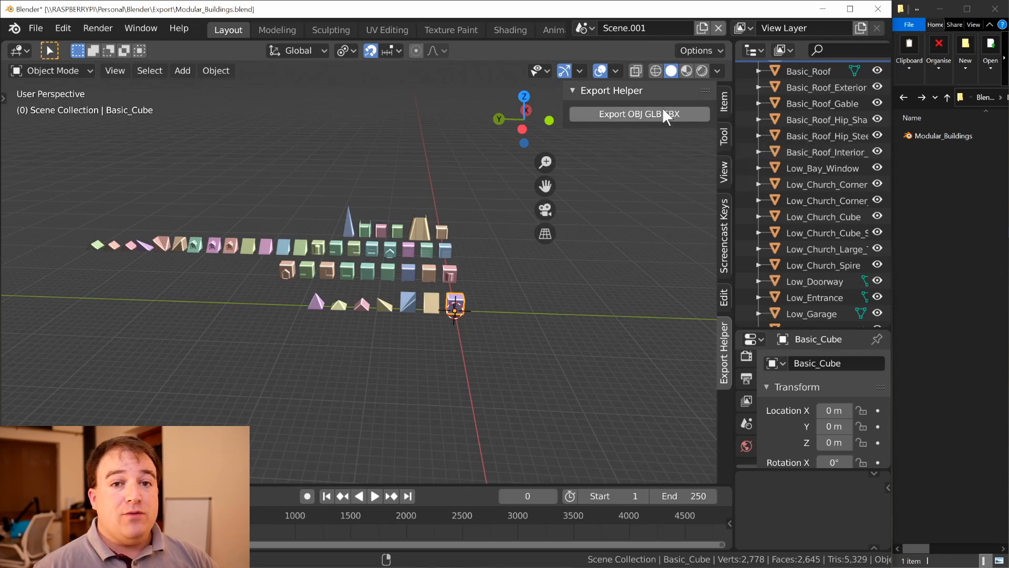
pyautogui.moveTo(639, 114)
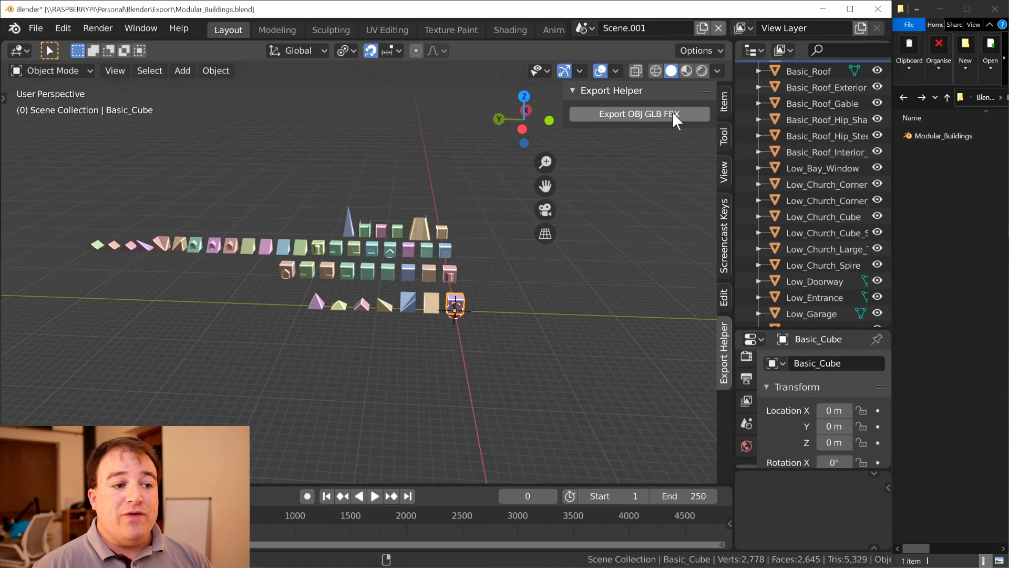
pyautogui.moveTo(638, 114)
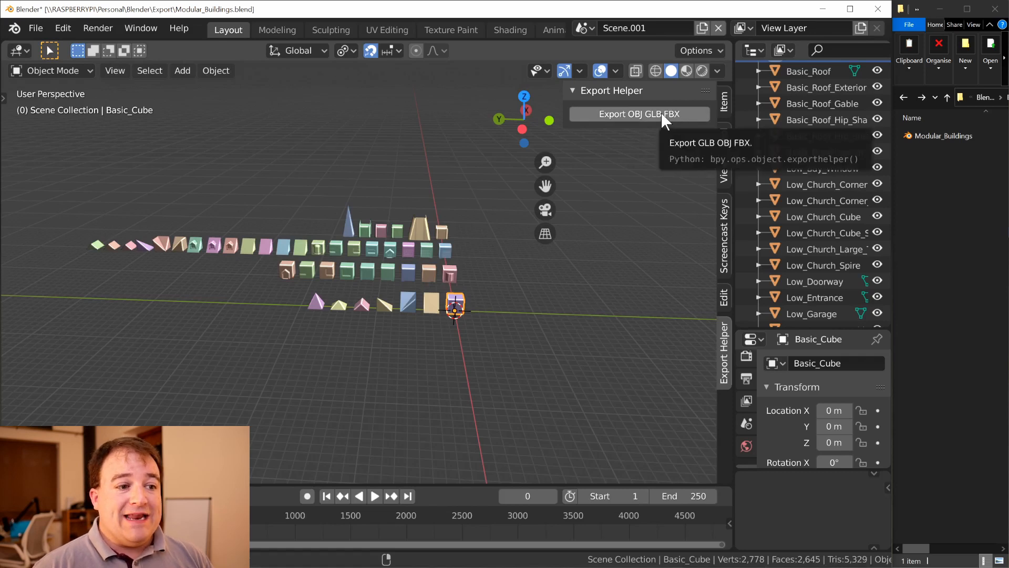
# Run Export OBJ GLB FBX from the Export Helper sidebar panel
pyautogui.click(637, 114)
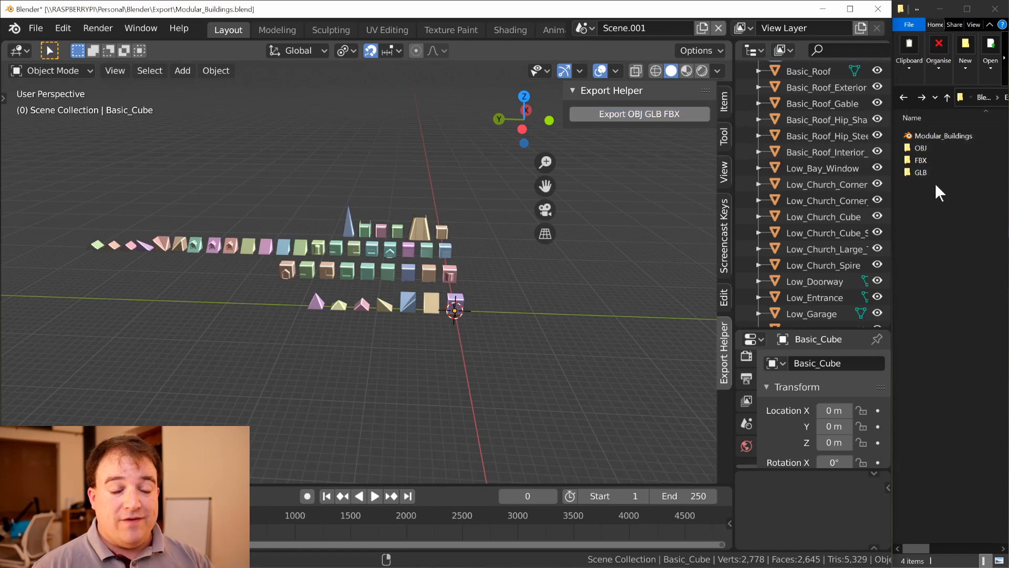
# Open the OBJ export folder and scroll through the 86 exported piece files
pyautogui.click(920, 172)
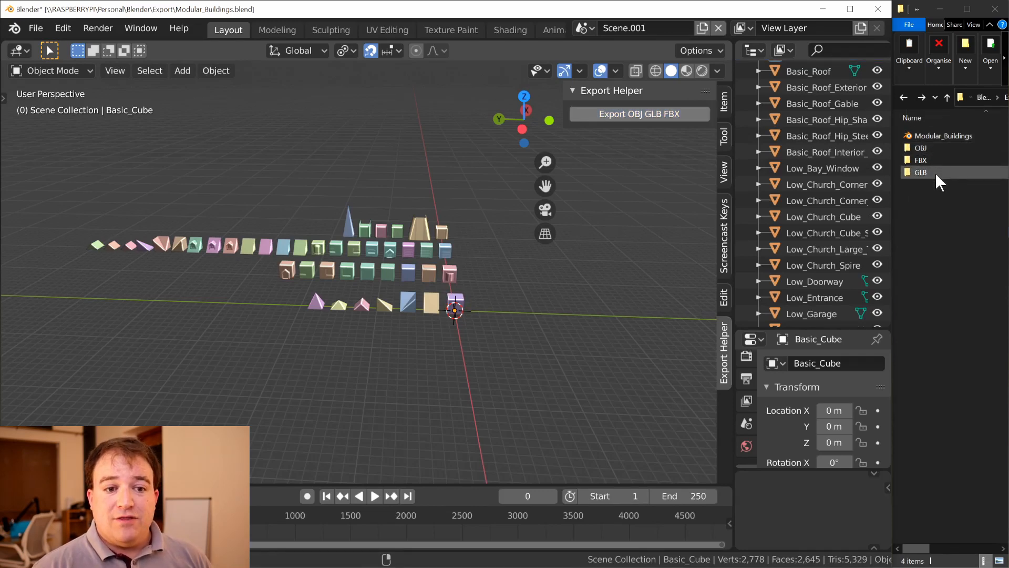
pyautogui.doubleClick(919, 172)
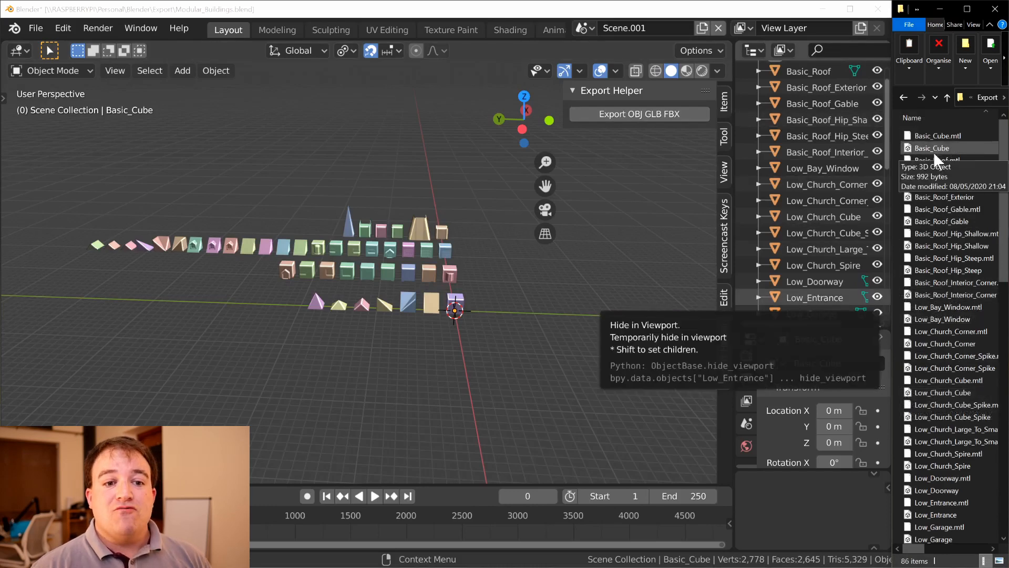
pyautogui.scroll(-3)
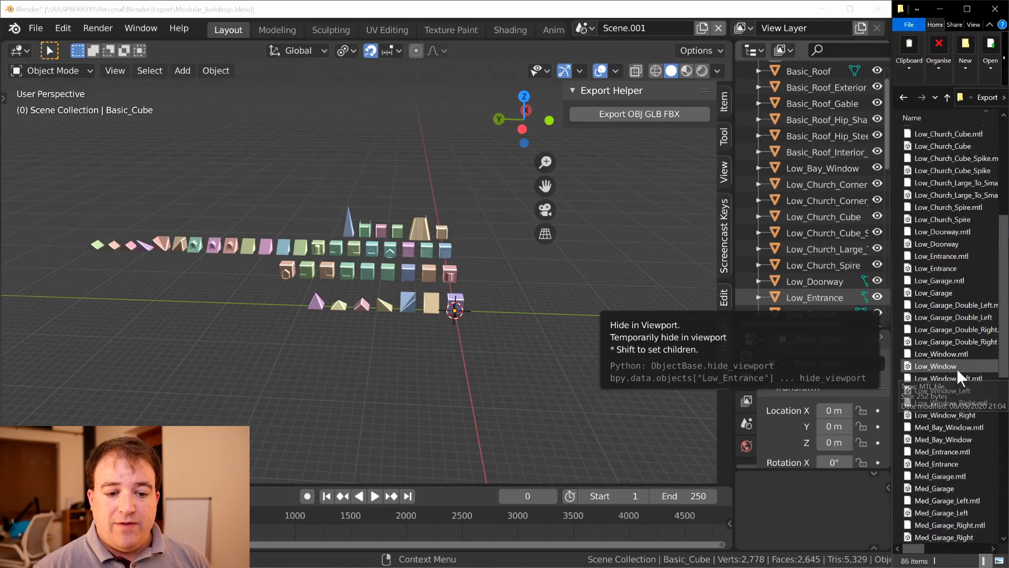
pyautogui.scroll(-3)
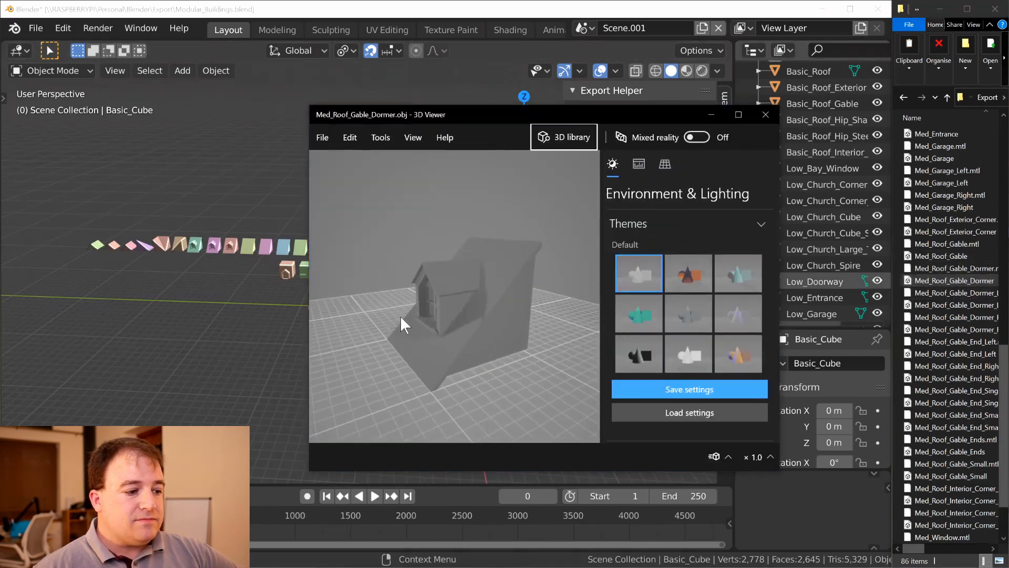
# Preview the dormer model under darker and tinted lighting themes, then close 3D Viewer
pyautogui.click(688, 273)
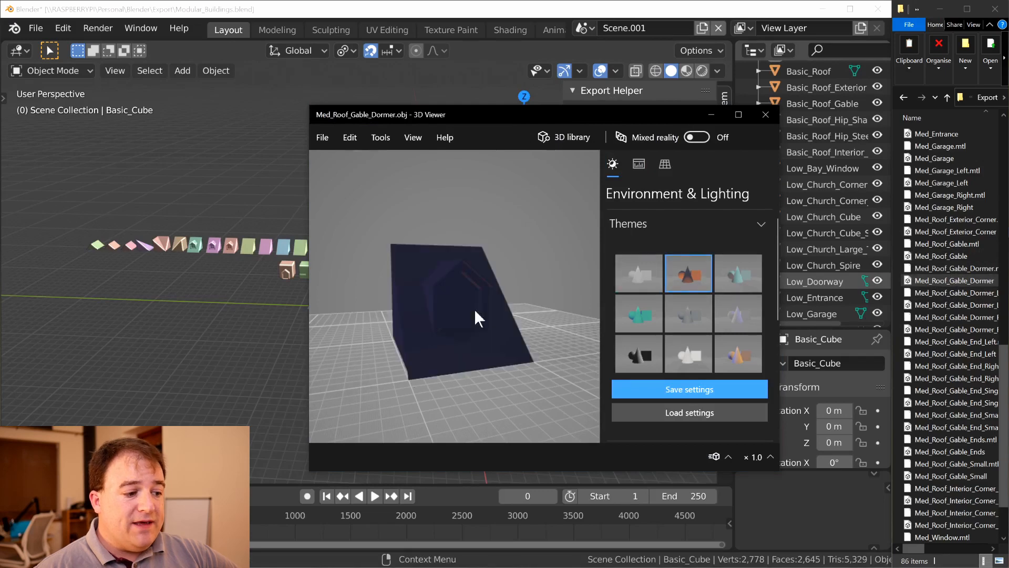
pyautogui.click(737, 273)
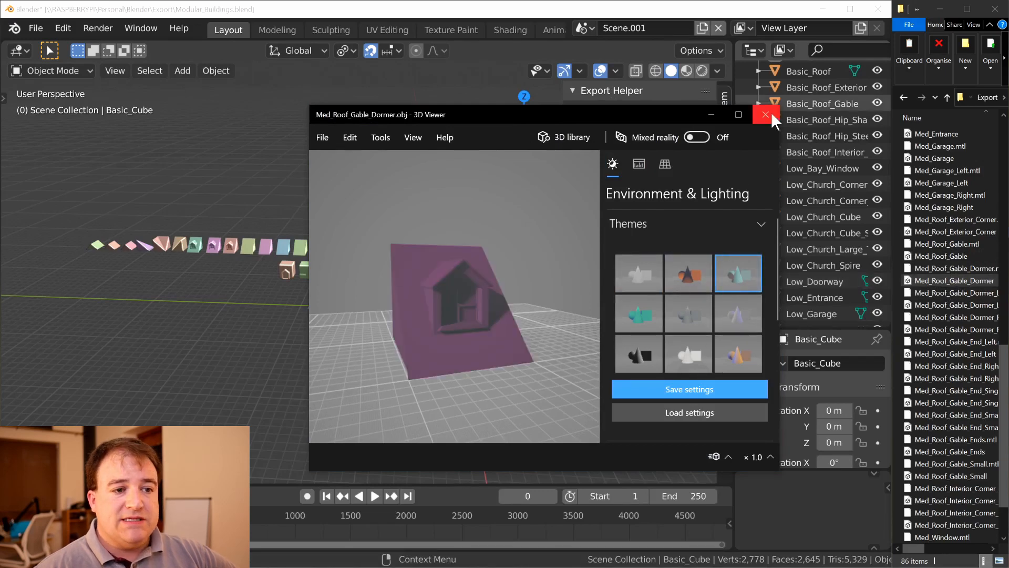
pyautogui.click(765, 115)
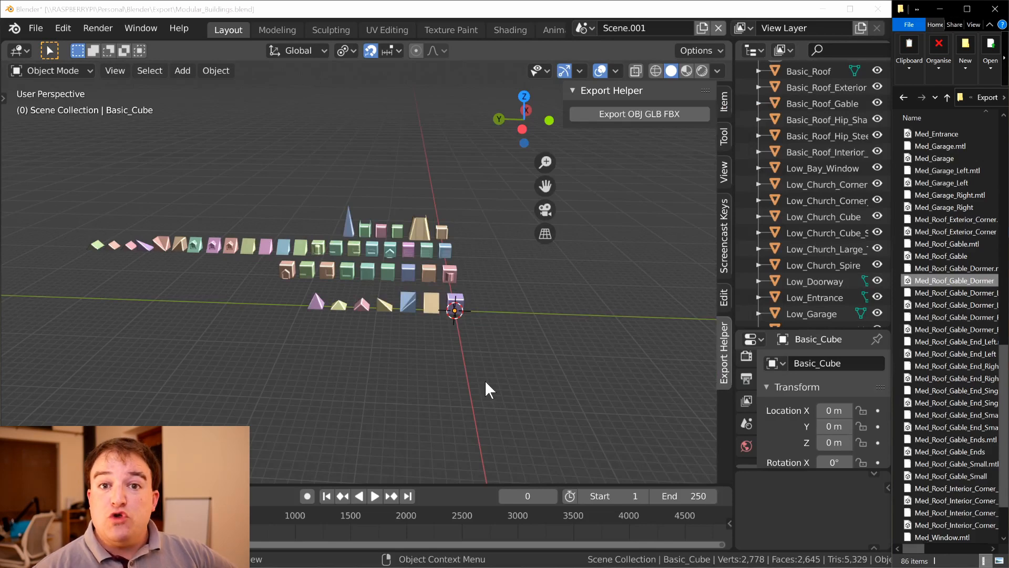
pyautogui.moveTo(393, 180)
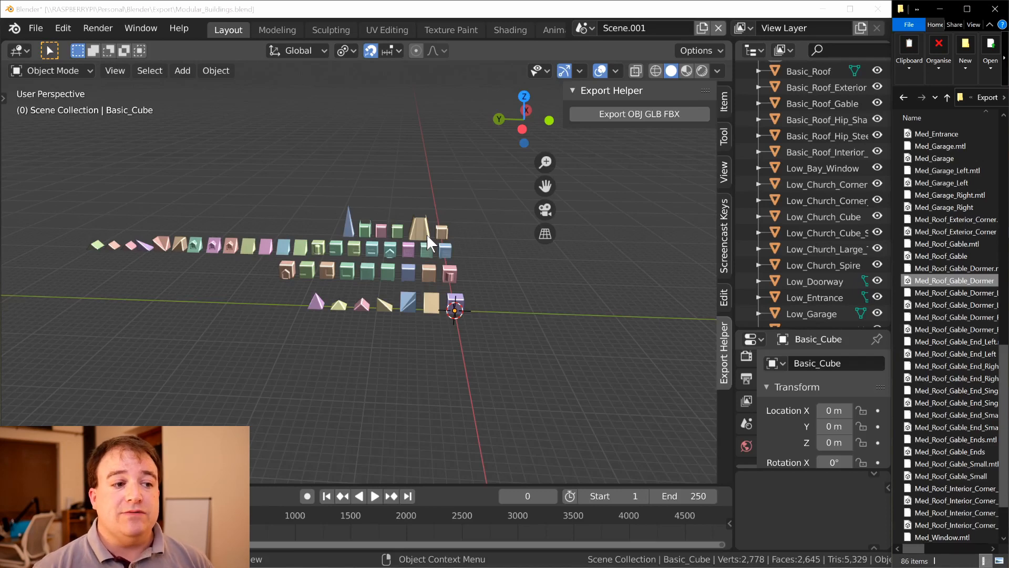
pyautogui.moveTo(616, 166)
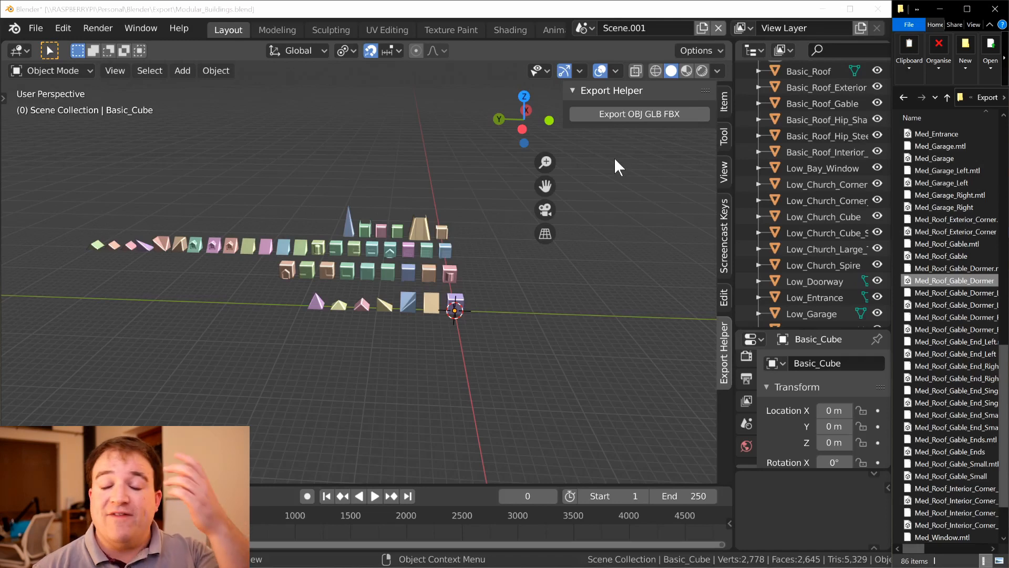
pyautogui.moveTo(752, 361)
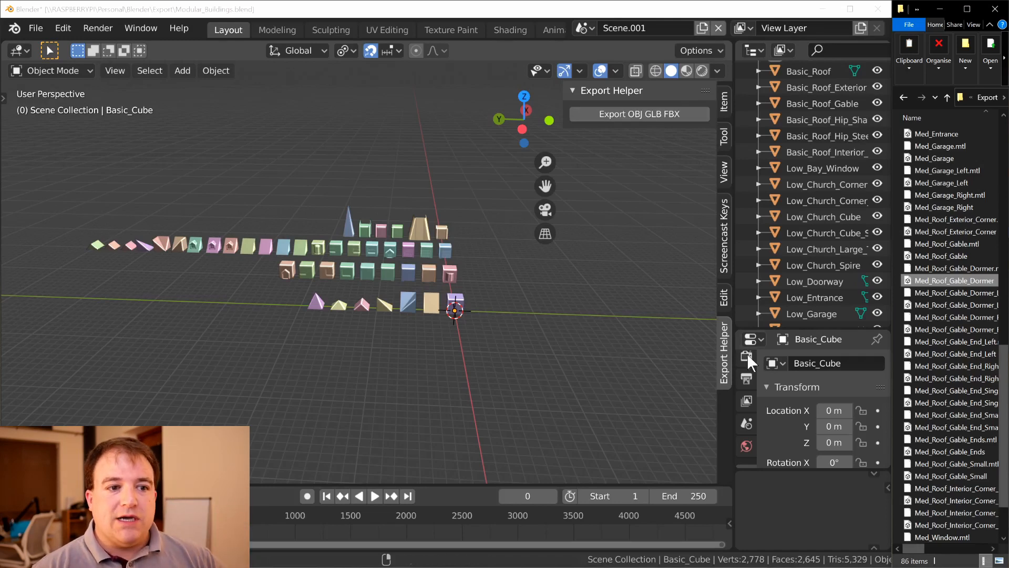